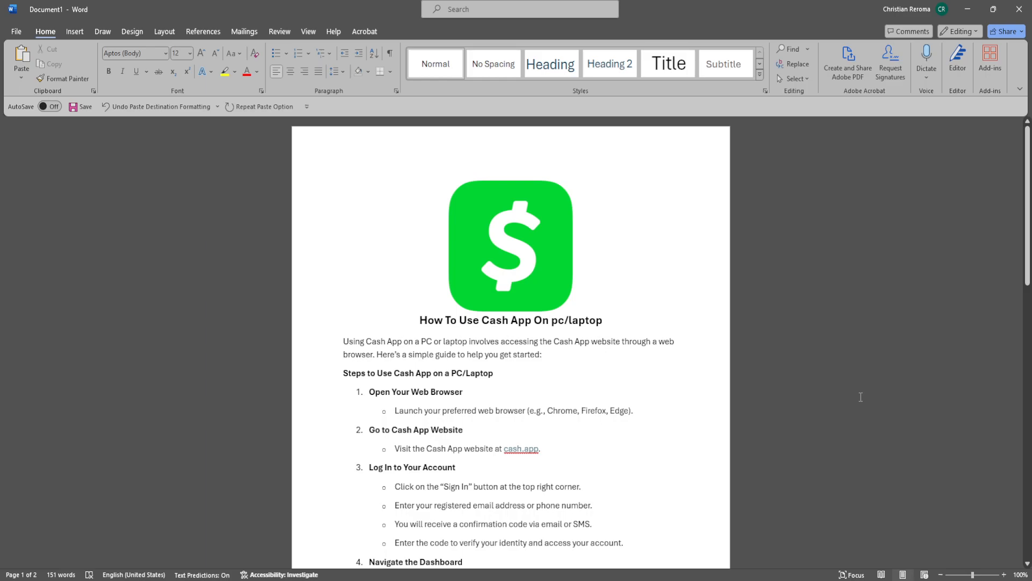
pyautogui.moveTo(741, 494)
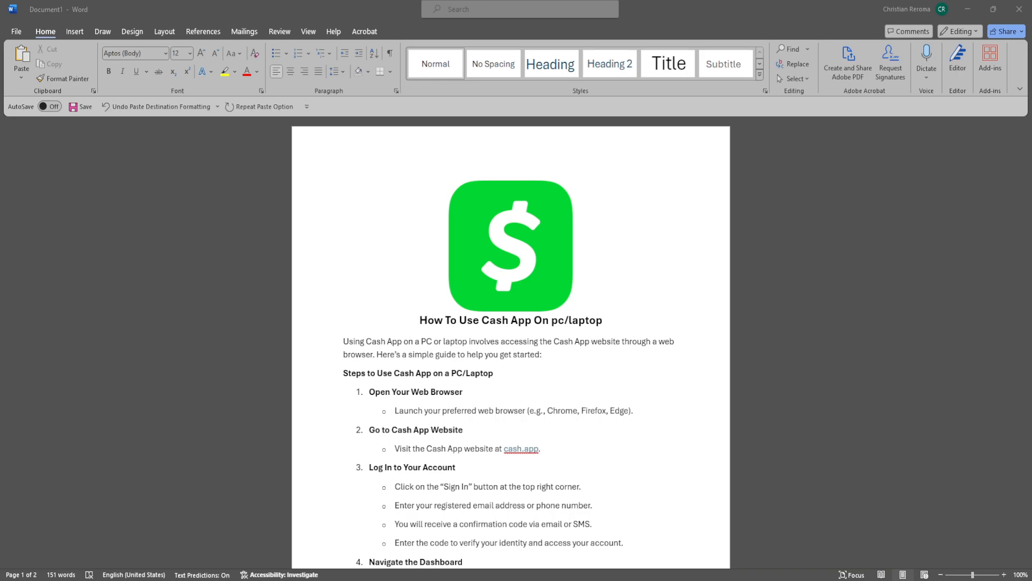
# - Scroll down past the login steps to the 'Navigate the Dashboard' step, placing the cursor after step 4
pyautogui.scroll(-3)
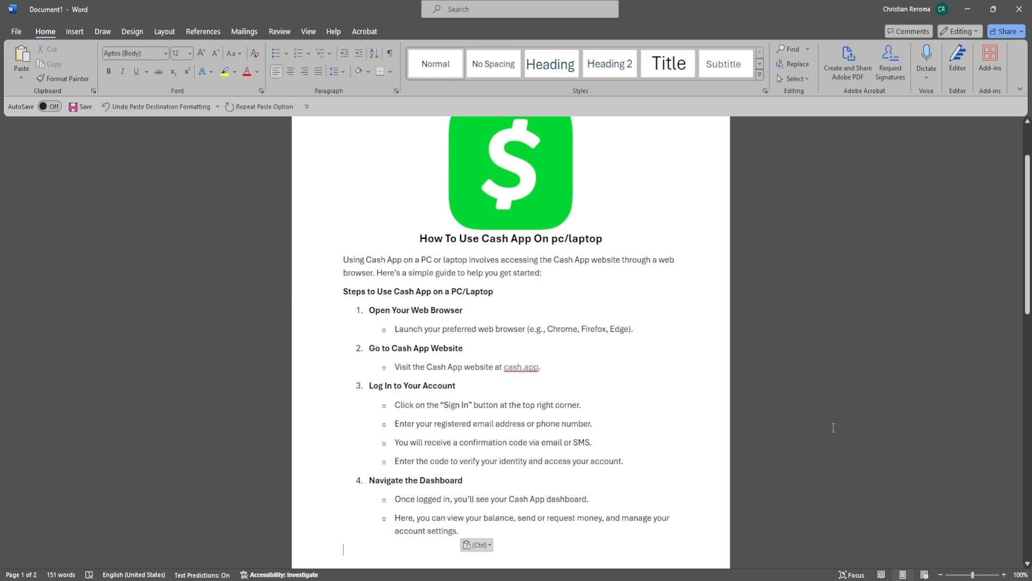
pyautogui.moveTo(789, 408)
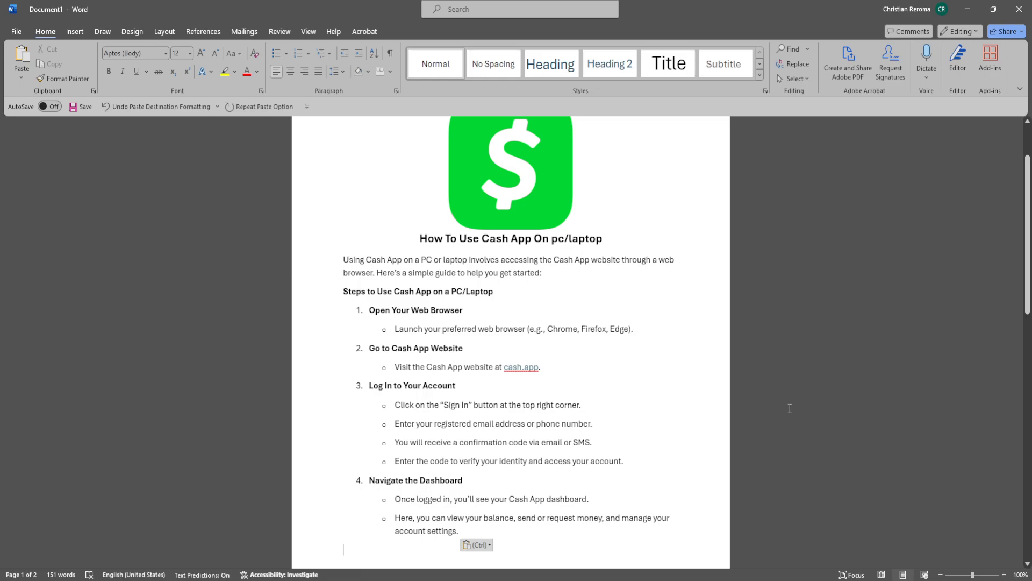
pyautogui.moveTo(776, 418)
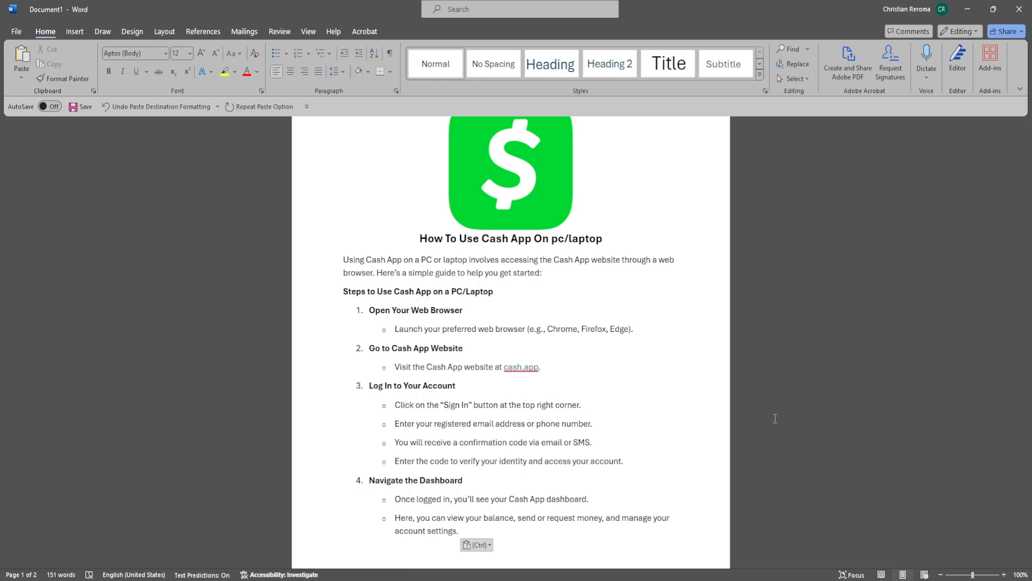
pyautogui.click(343, 548)
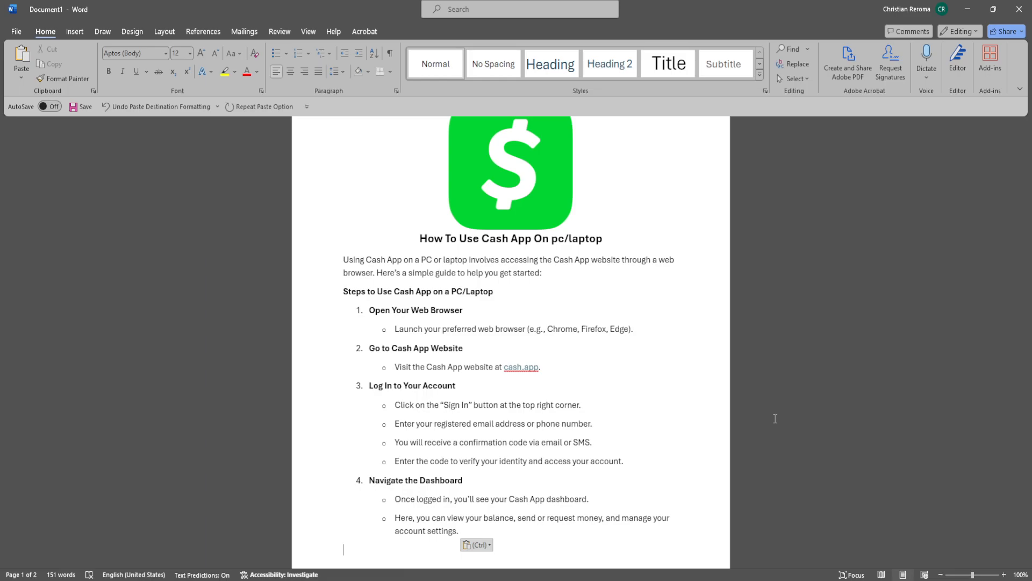
pyautogui.scroll(-3)
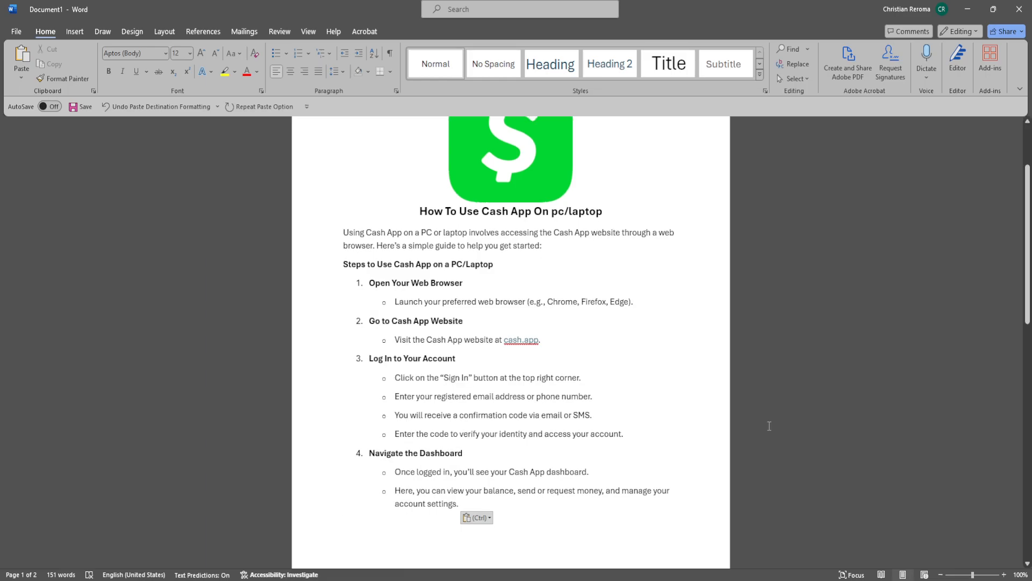
pyautogui.moveTo(781, 393)
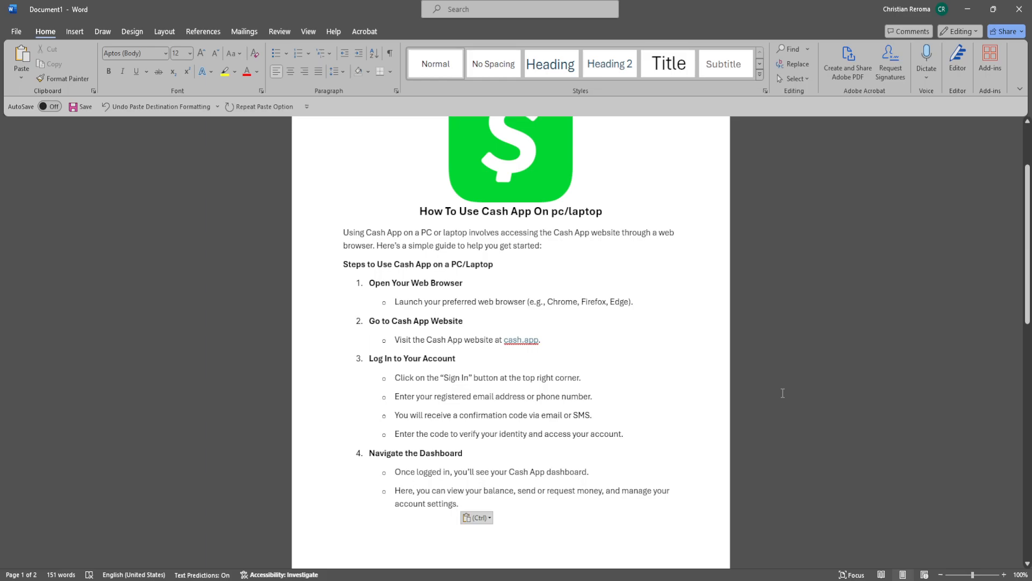
# - Scroll back to the top so the Cash App logo and title are fully visible
pyautogui.click(343, 523)
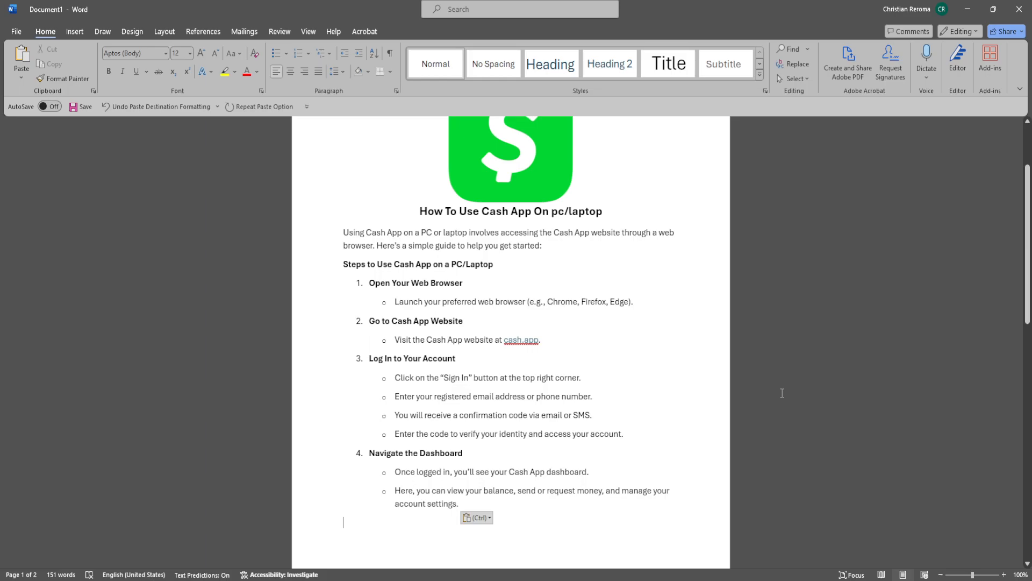
pyautogui.scroll(3)
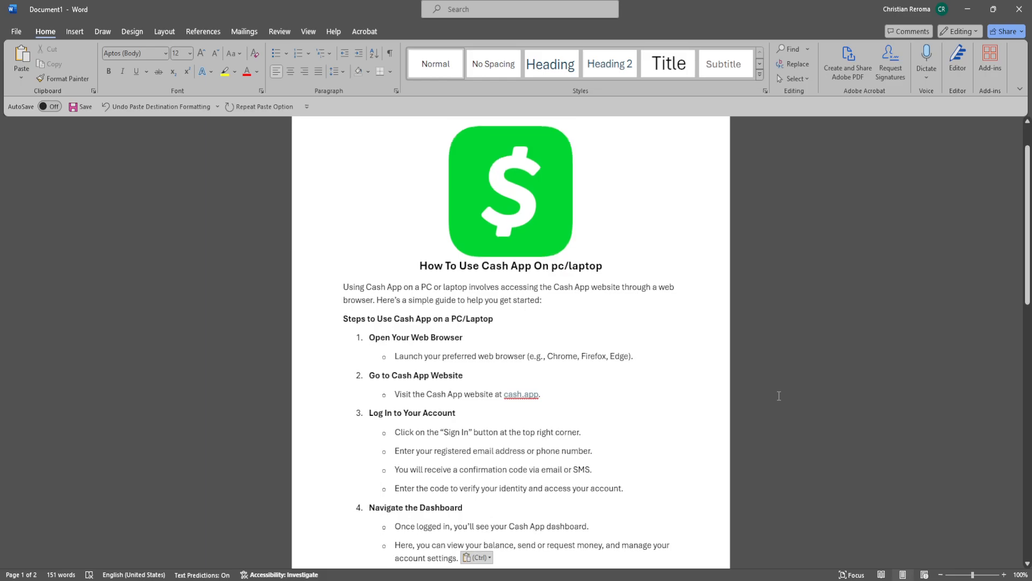
pyautogui.scroll(3)
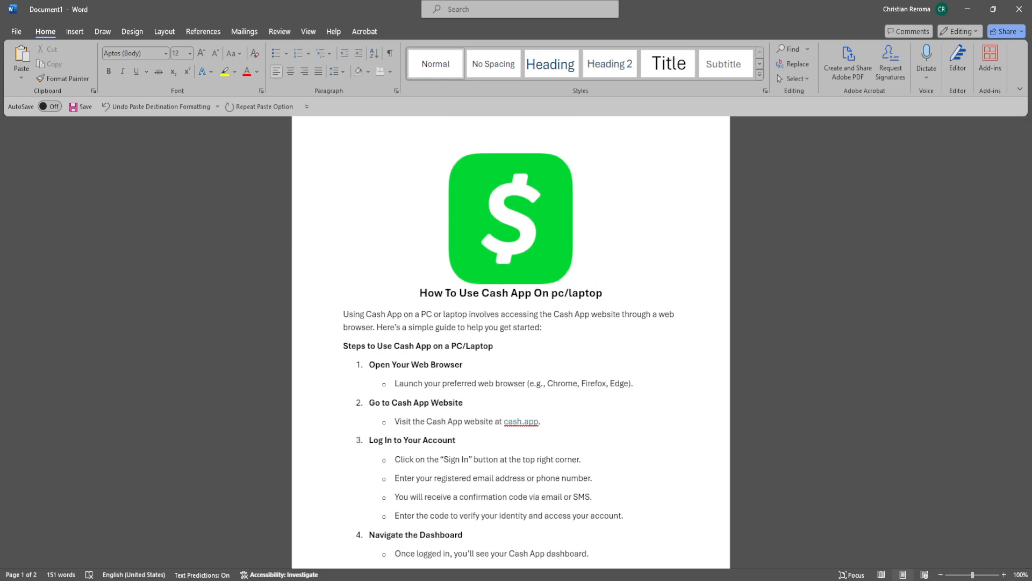